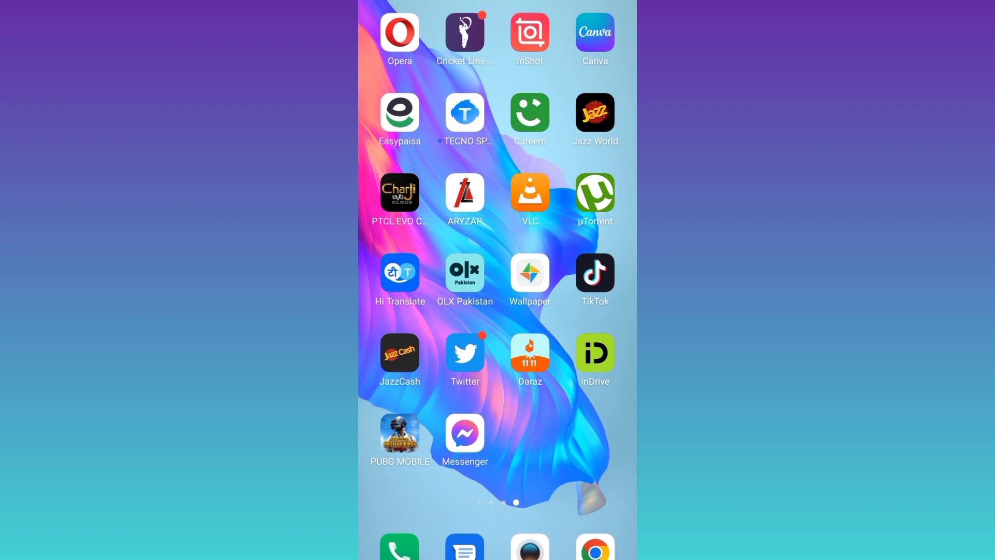
# - Launch zFont 3 from the home screen, accept its terms, and dismiss What's new
pyautogui.hscroll(-3)
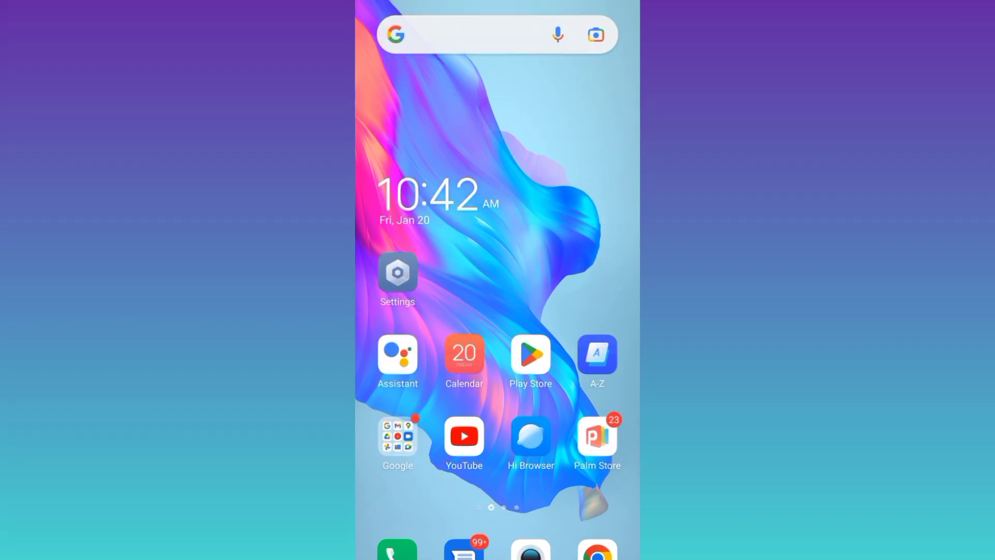
pyautogui.click(531, 354)
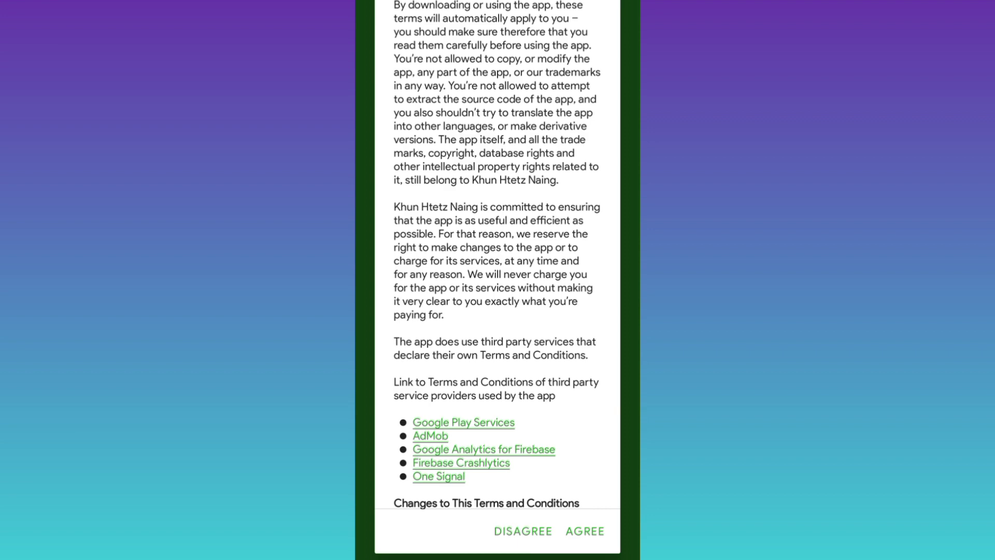
pyautogui.click(584, 542)
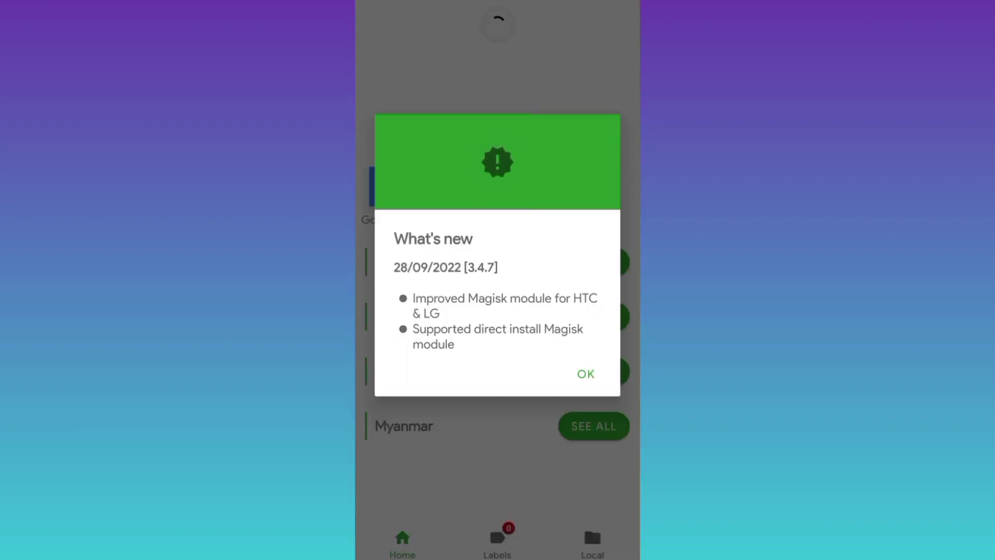
pyautogui.click(585, 374)
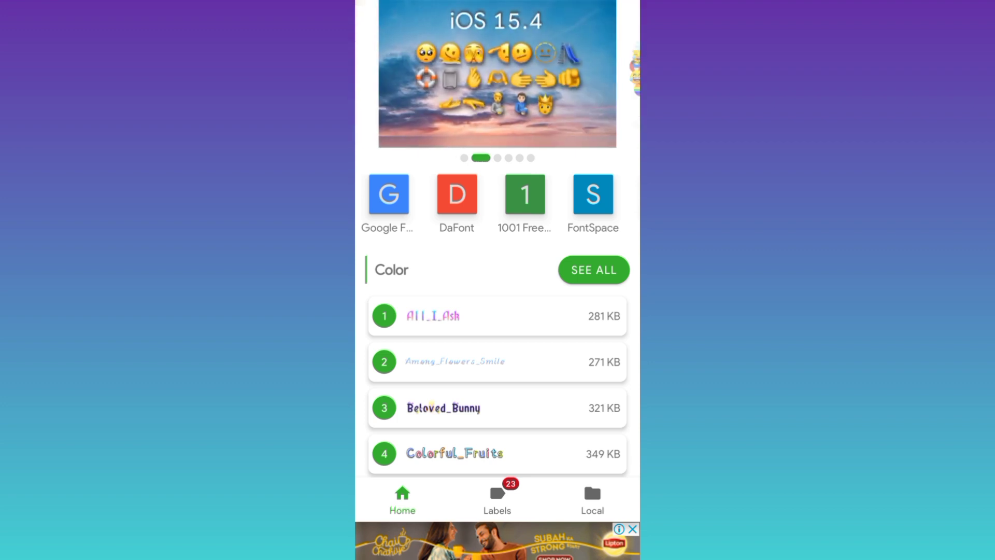
# - Open the Appal font preview from the Stylish section
pyautogui.scroll(-3)
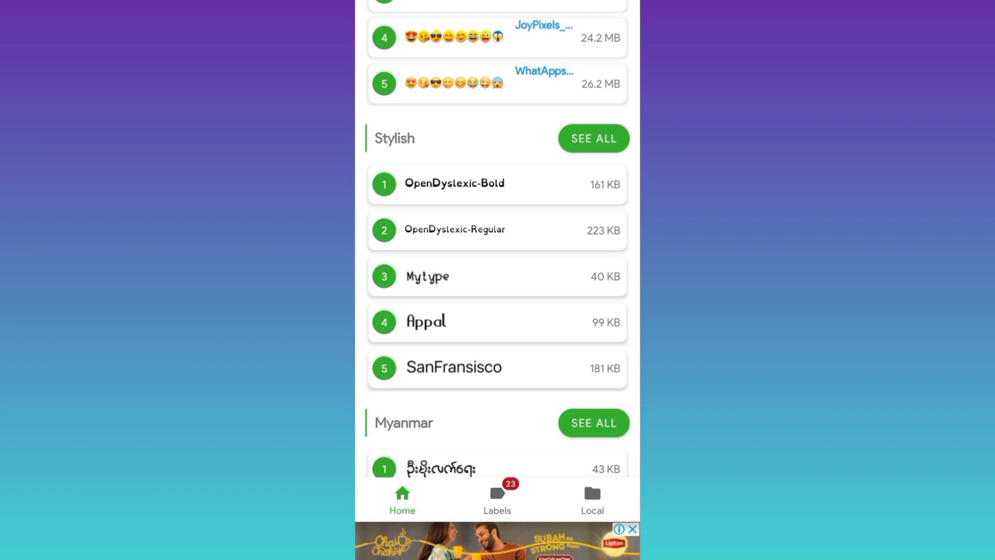
pyautogui.click(425, 322)
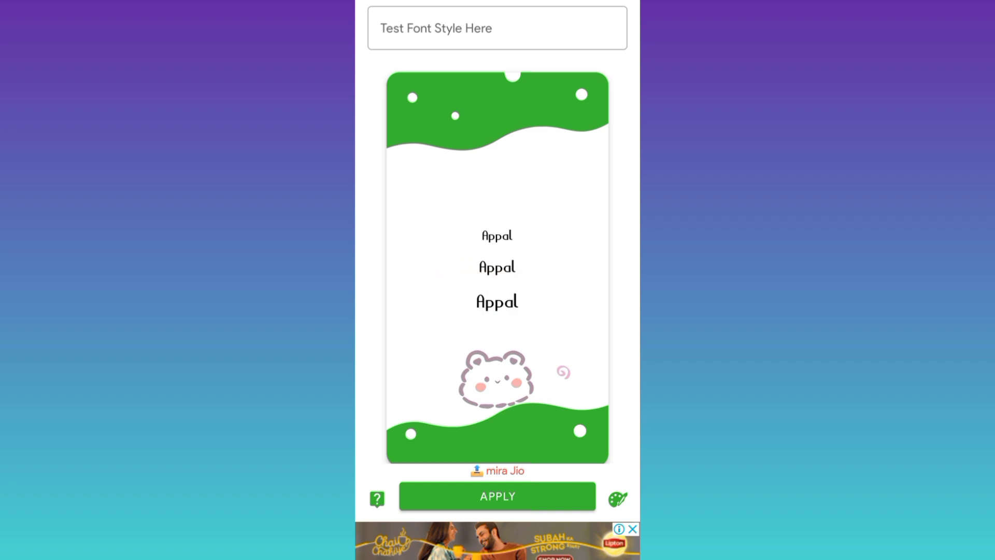
# - Apply Appal (zFont) as the system font, granting folder access, and view the home screen
pyautogui.click(497, 496)
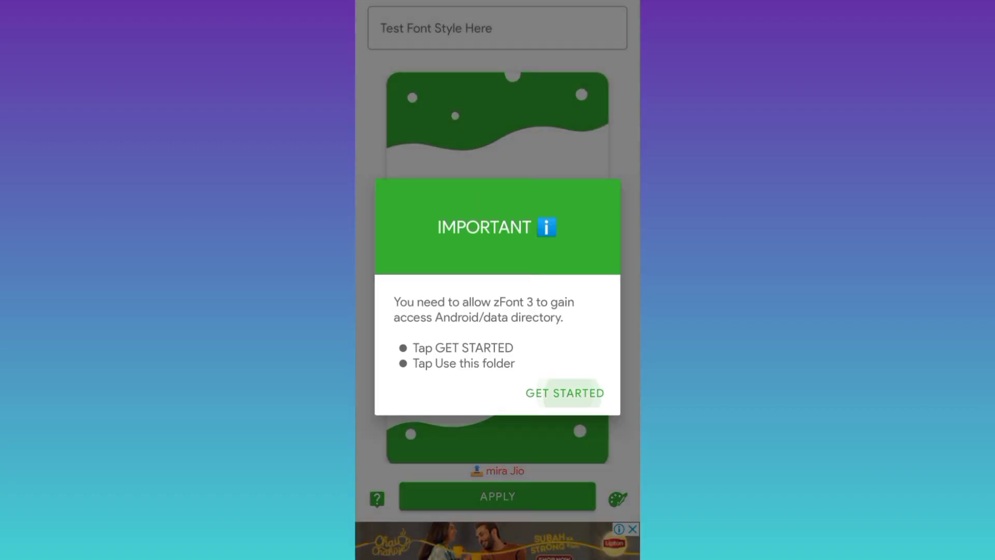
pyautogui.click(564, 393)
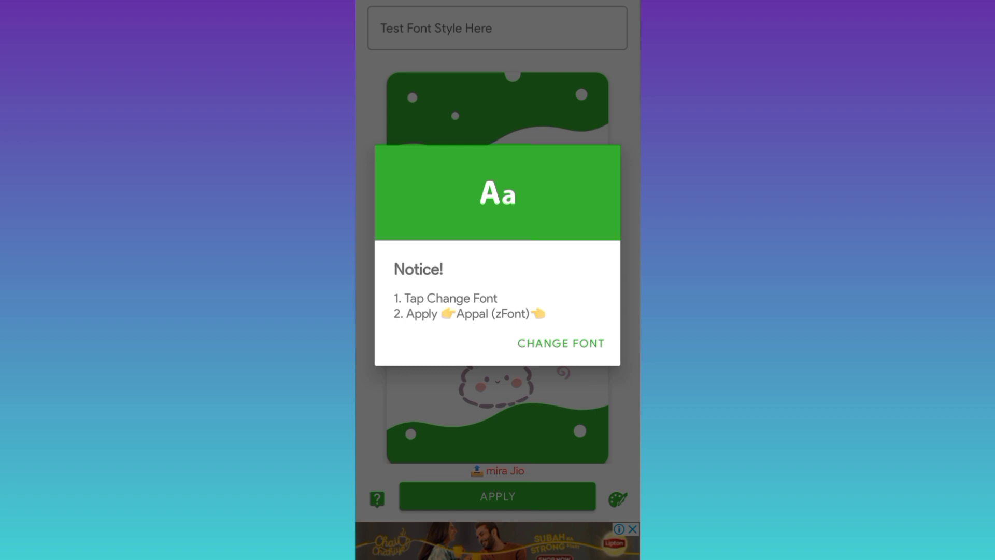
pyautogui.click(559, 343)
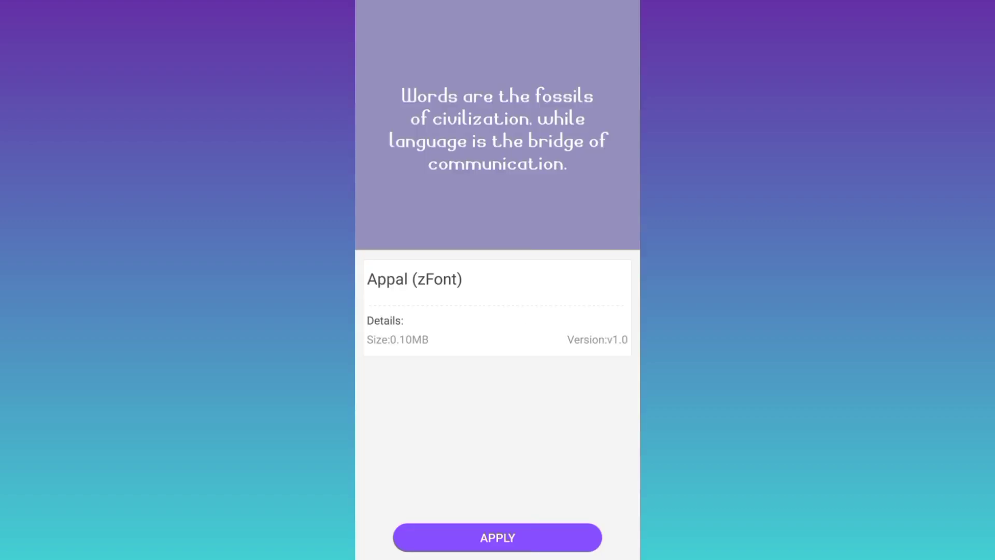
pyautogui.click(497, 538)
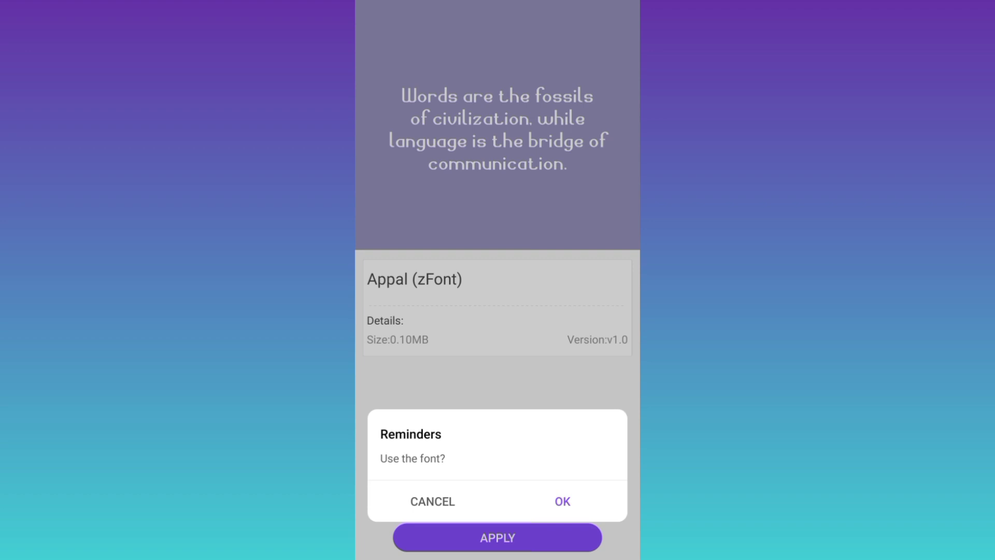
pyautogui.click(561, 501)
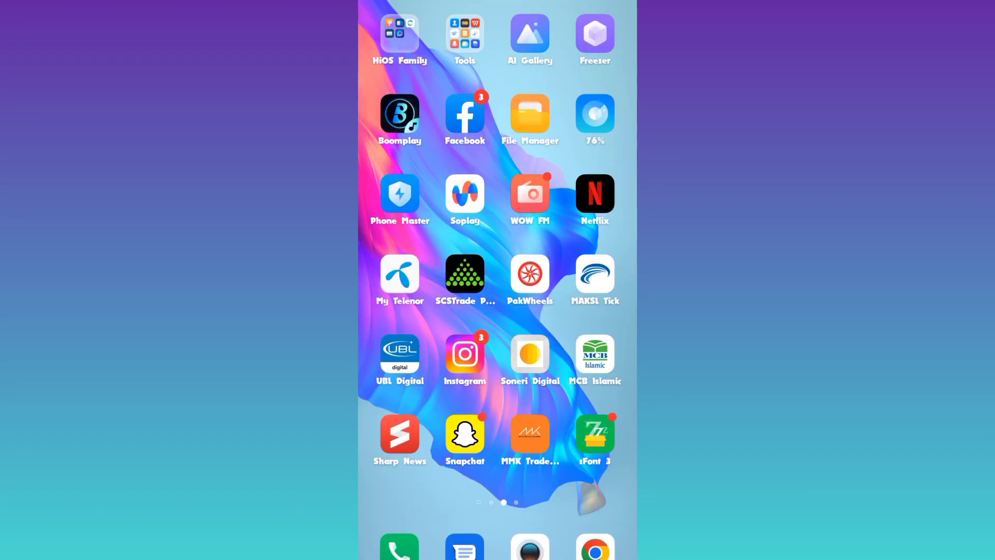
pyautogui.hscroll(-3)
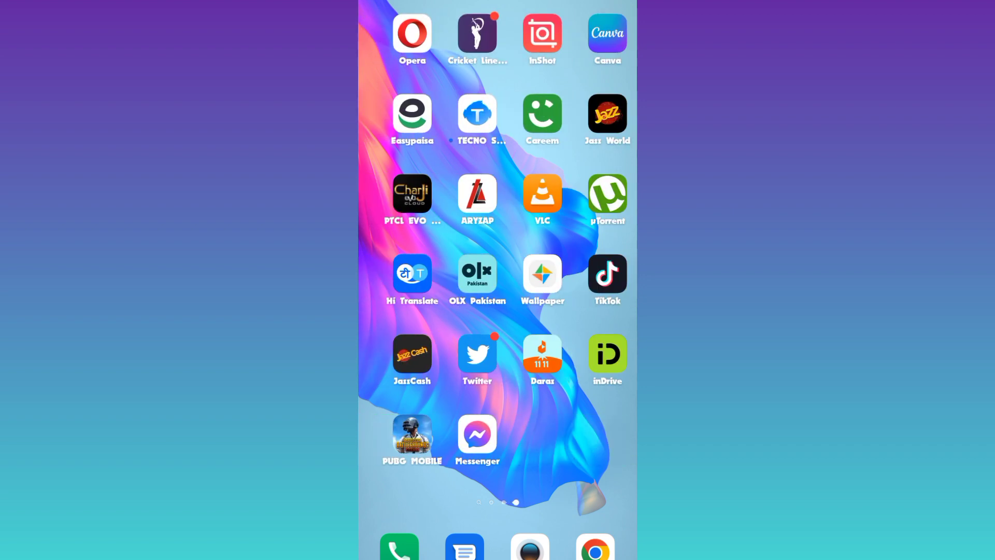